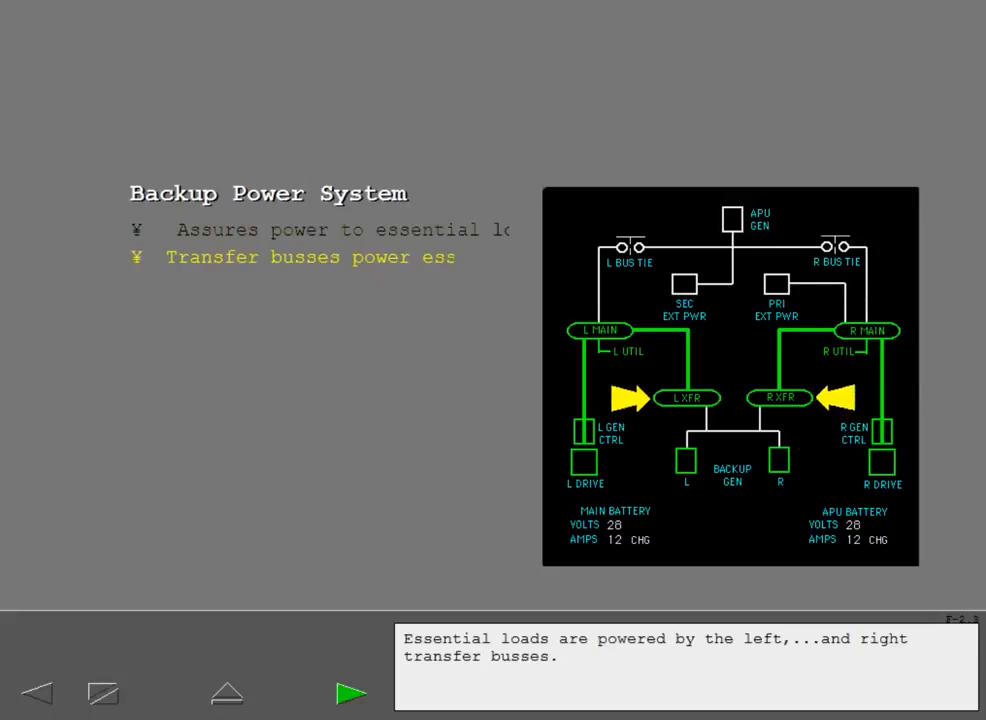
# Advance through the backup power and essential loads slides to the Transfer Busses slide.
pyautogui.click(352, 692)
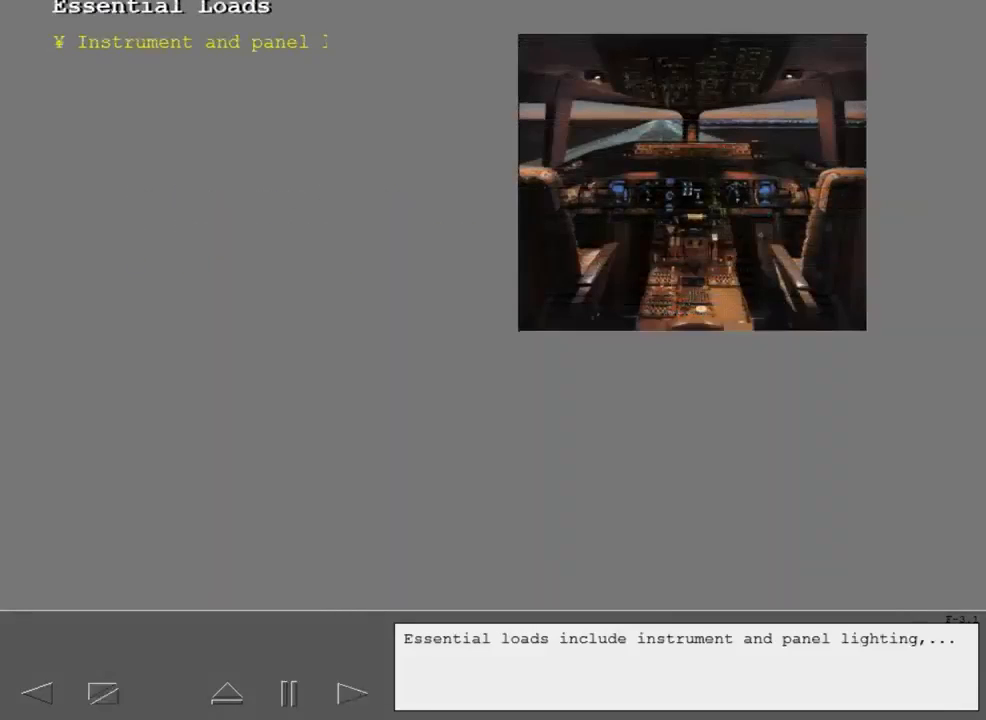
pyautogui.click(352, 692)
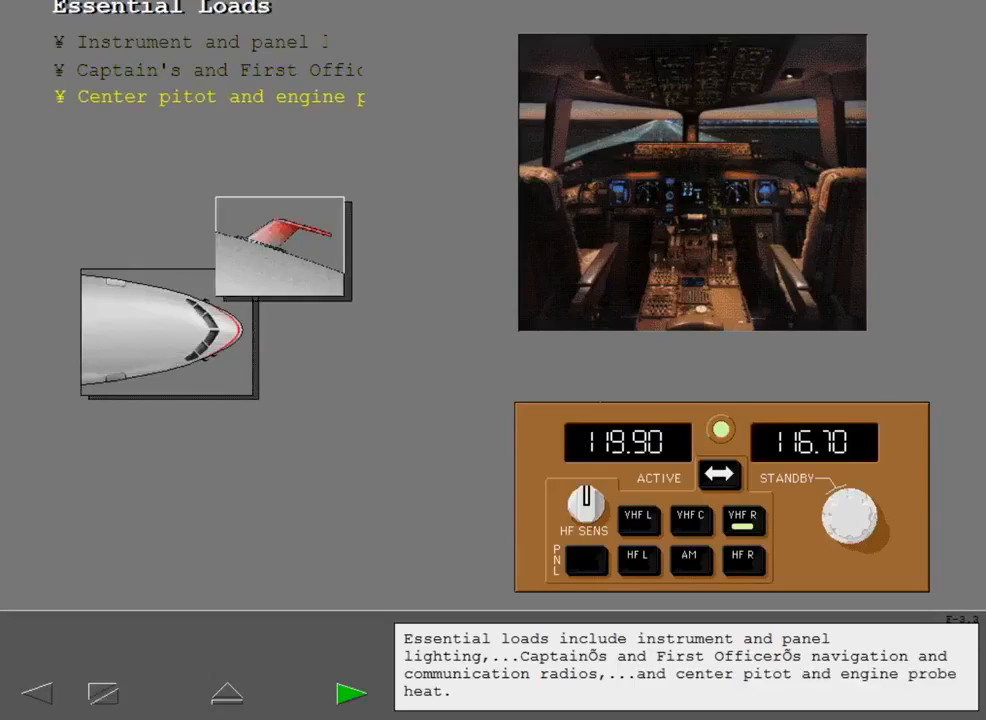
pyautogui.click(352, 692)
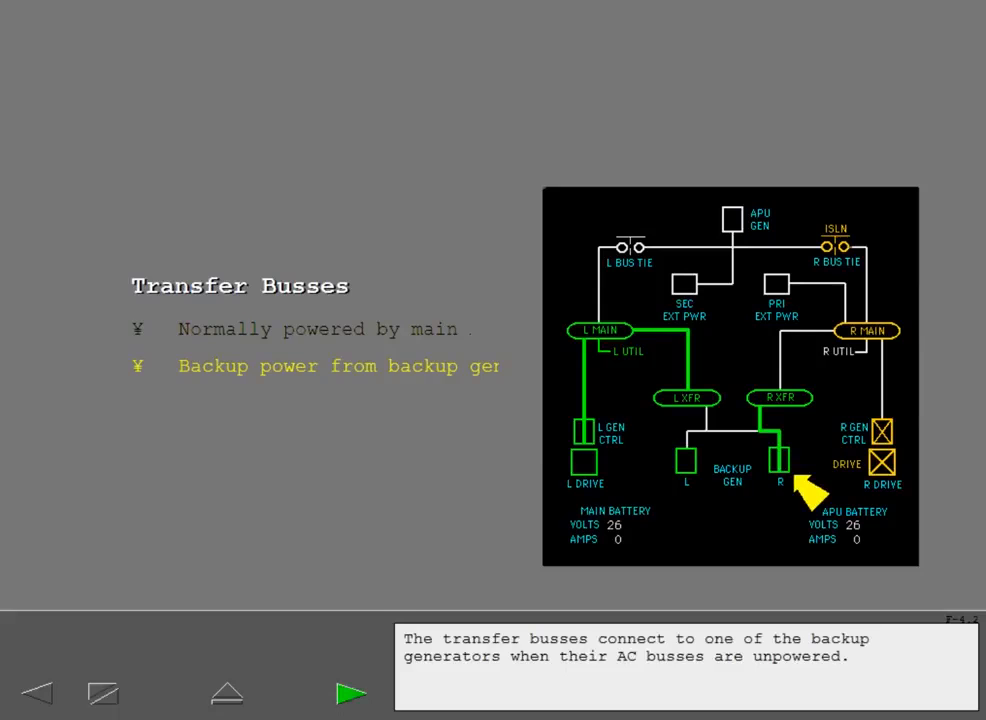
# Continue to the electrical panel exercise with the BACKUP GEN switches.
pyautogui.click(352, 692)
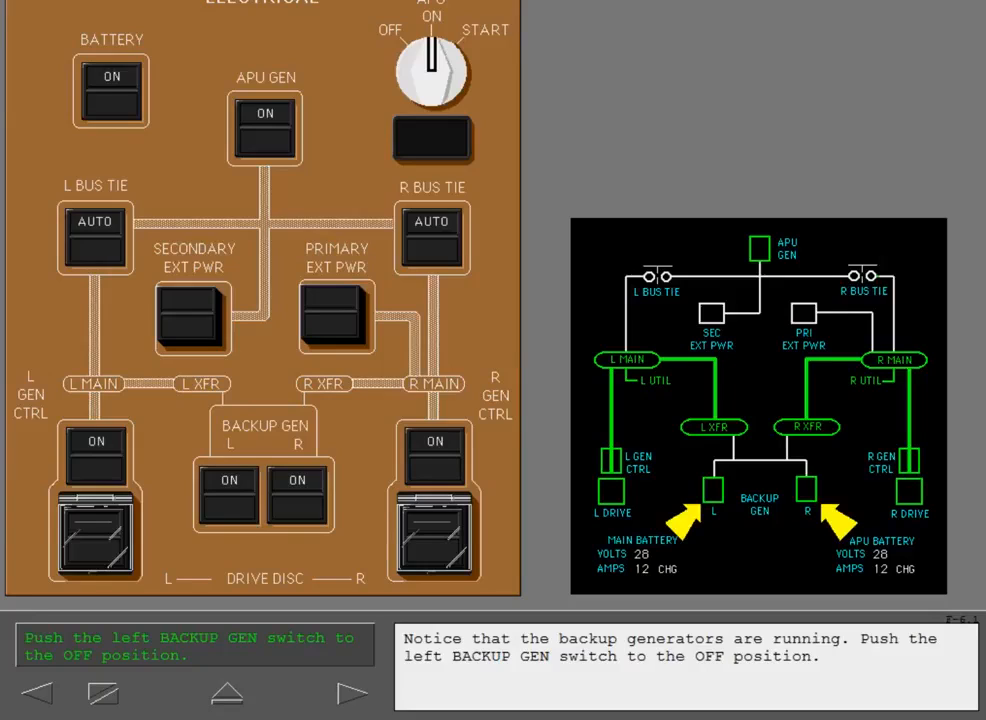
# Switch the left BACKUP GEN off, then reset it back to ON.
pyautogui.click(228, 494)
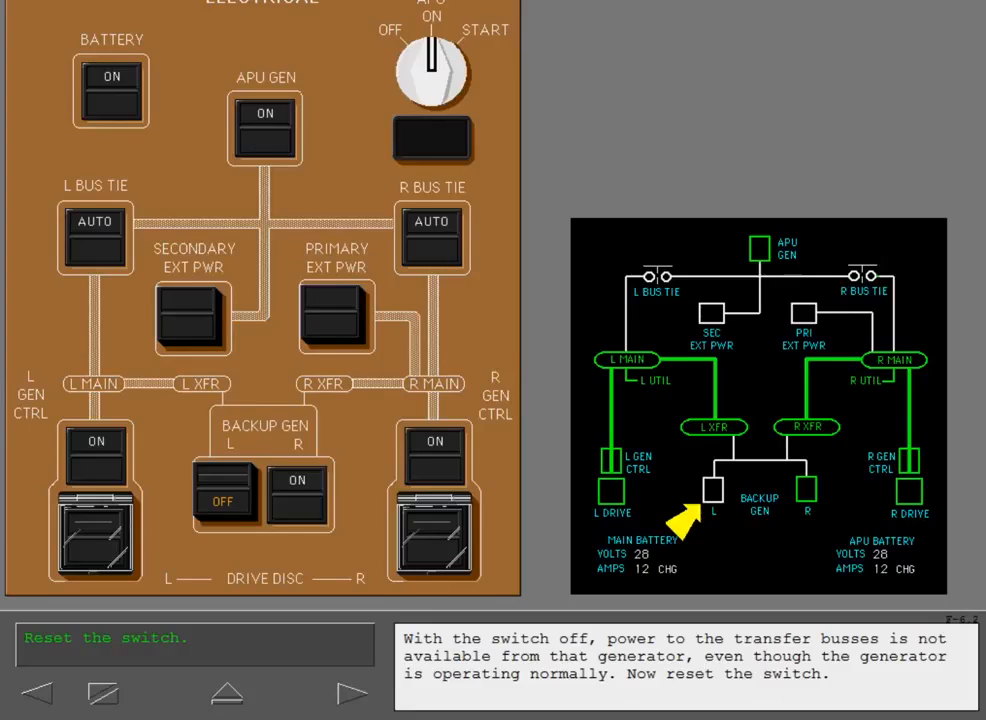
pyautogui.click(228, 492)
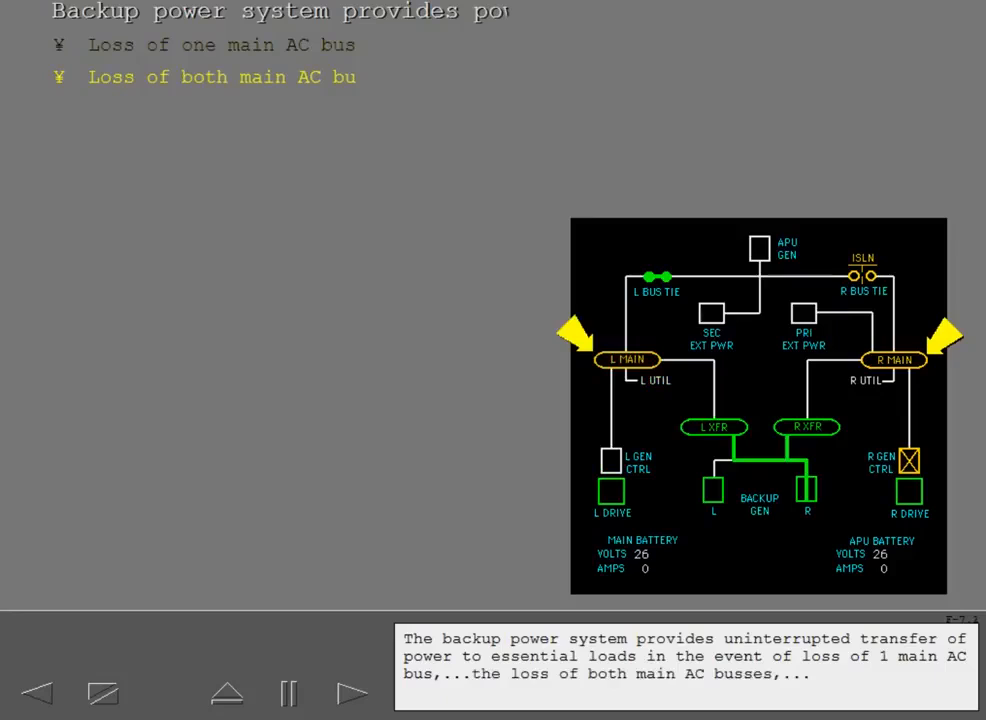
# Advance through the backup power conditions and standby system intro to Critical AC Equipment.
pyautogui.click(352, 692)
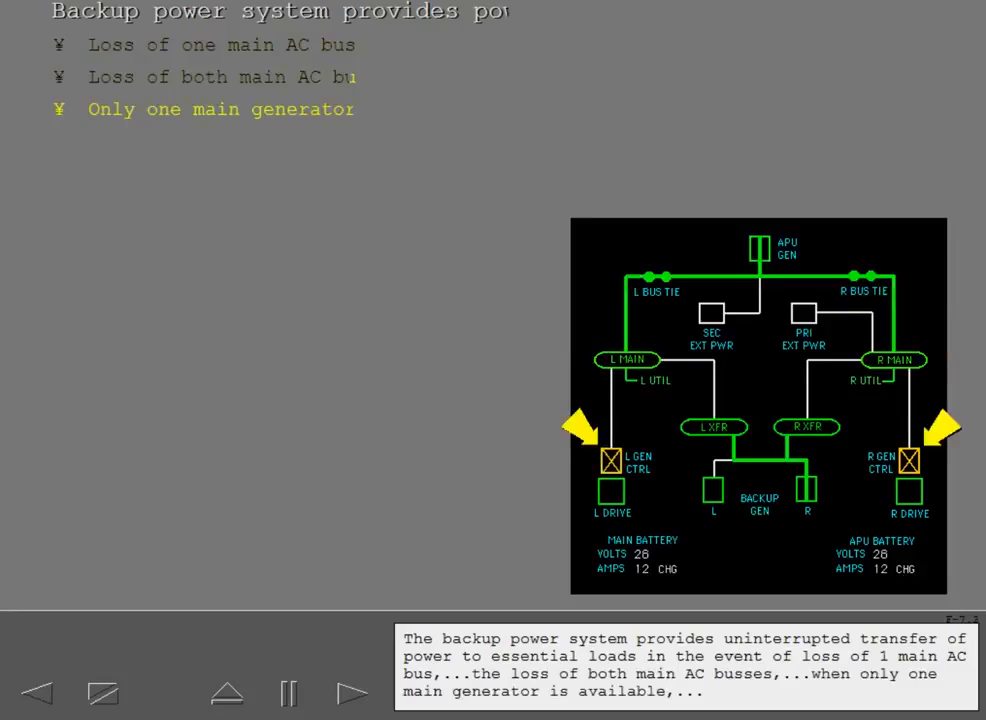
pyautogui.click(352, 692)
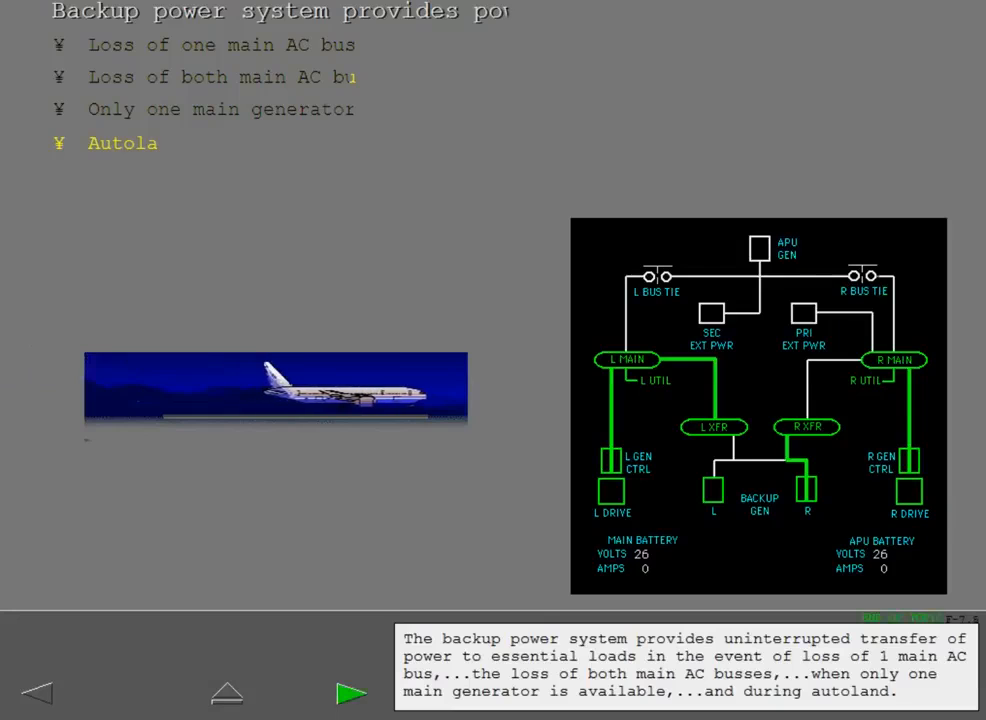
pyautogui.click(352, 692)
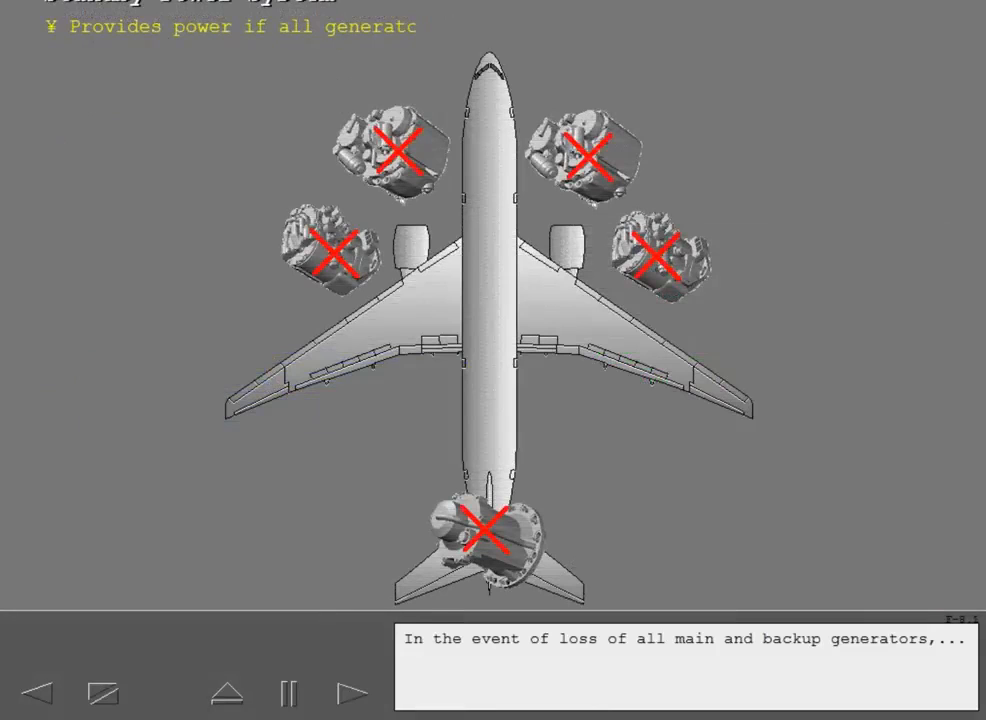
pyautogui.click(352, 692)
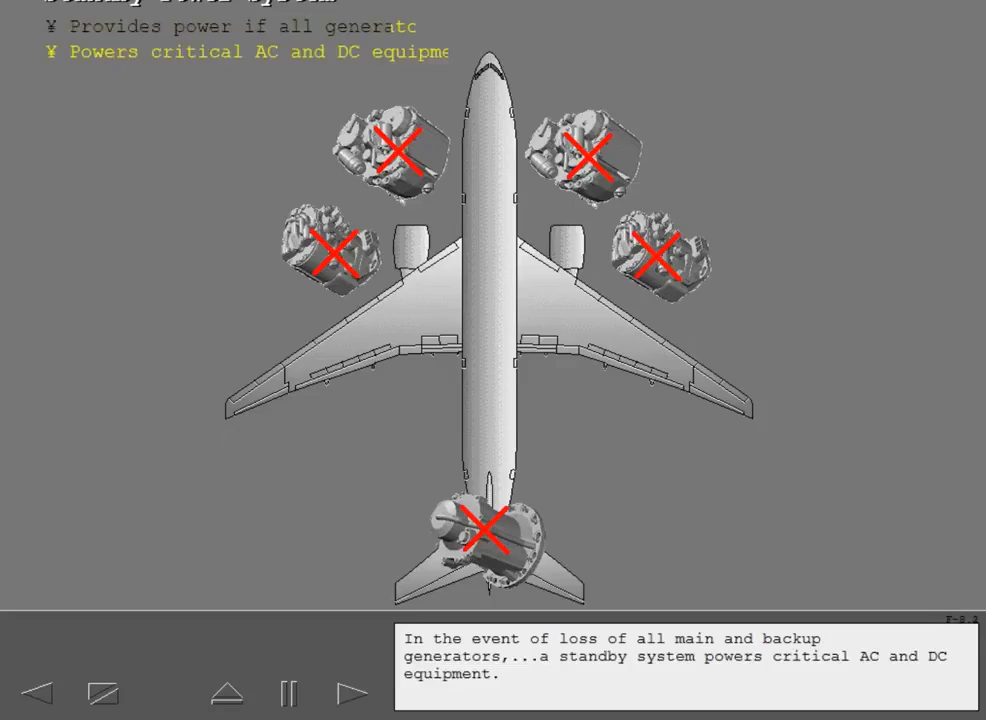
pyautogui.click(352, 692)
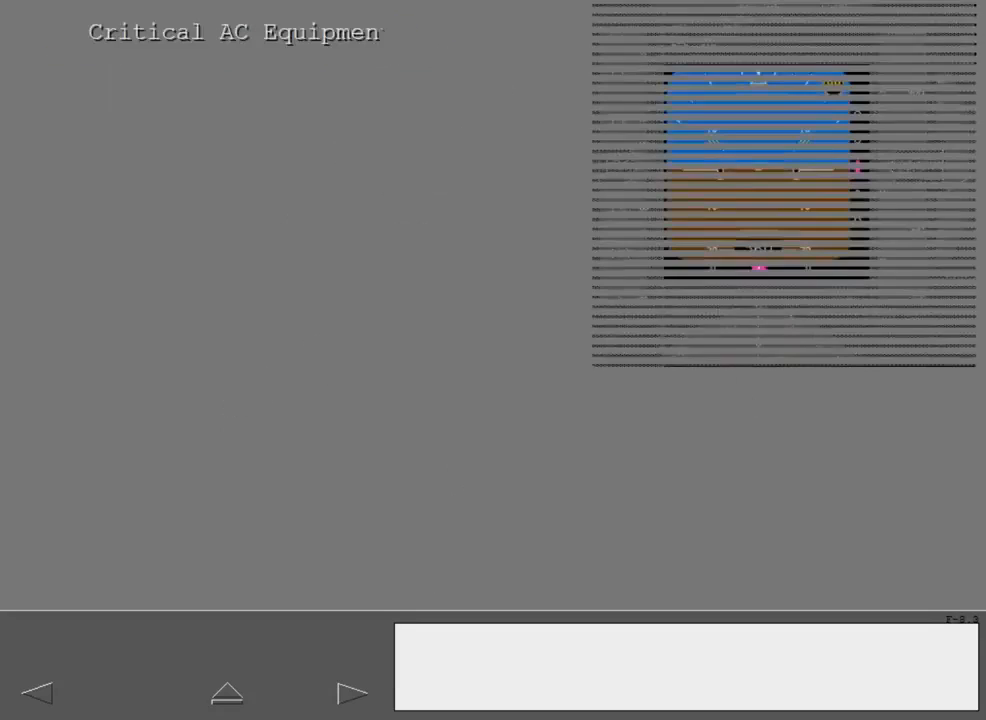
# Continue through the Critical AC and DC Equipment slides to the Standby Power System diagram.
pyautogui.click(352, 692)
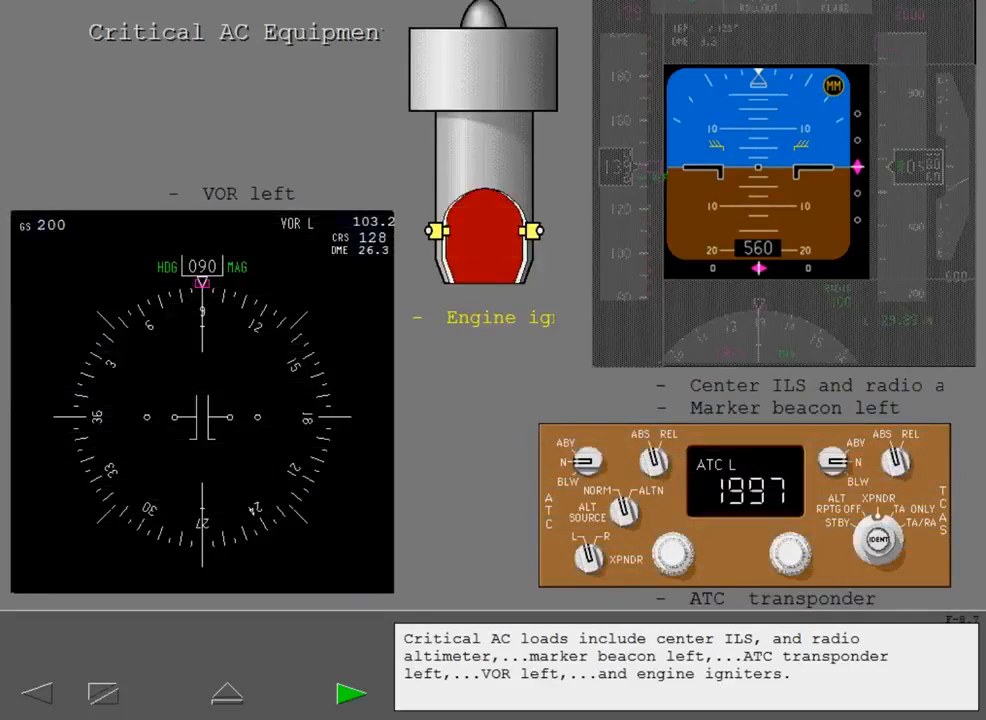
pyautogui.click(352, 692)
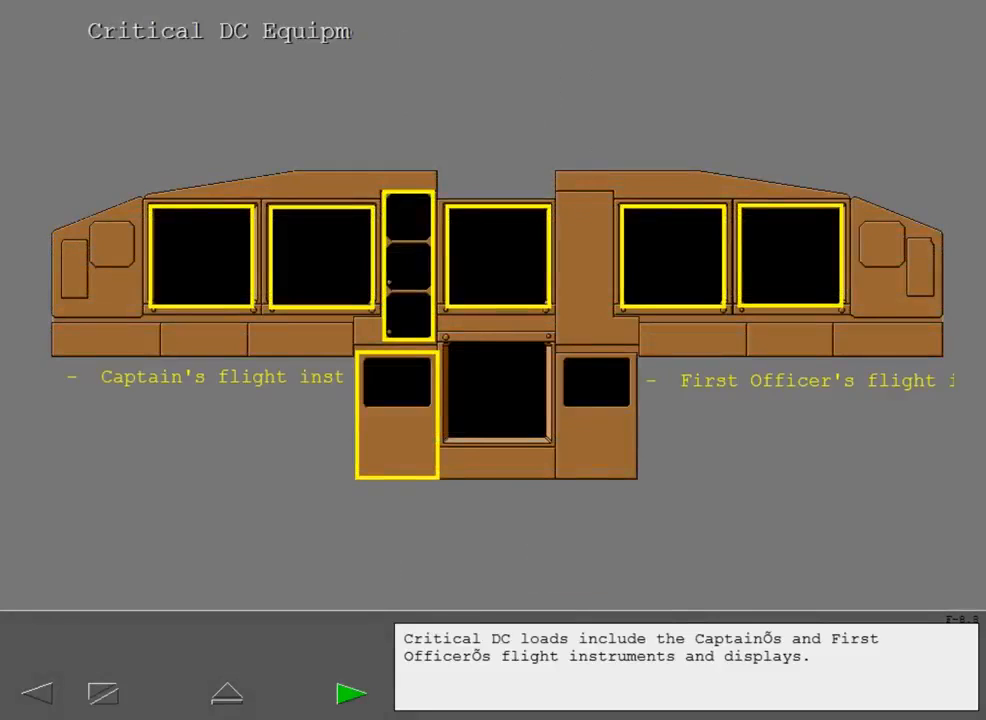
pyautogui.click(352, 692)
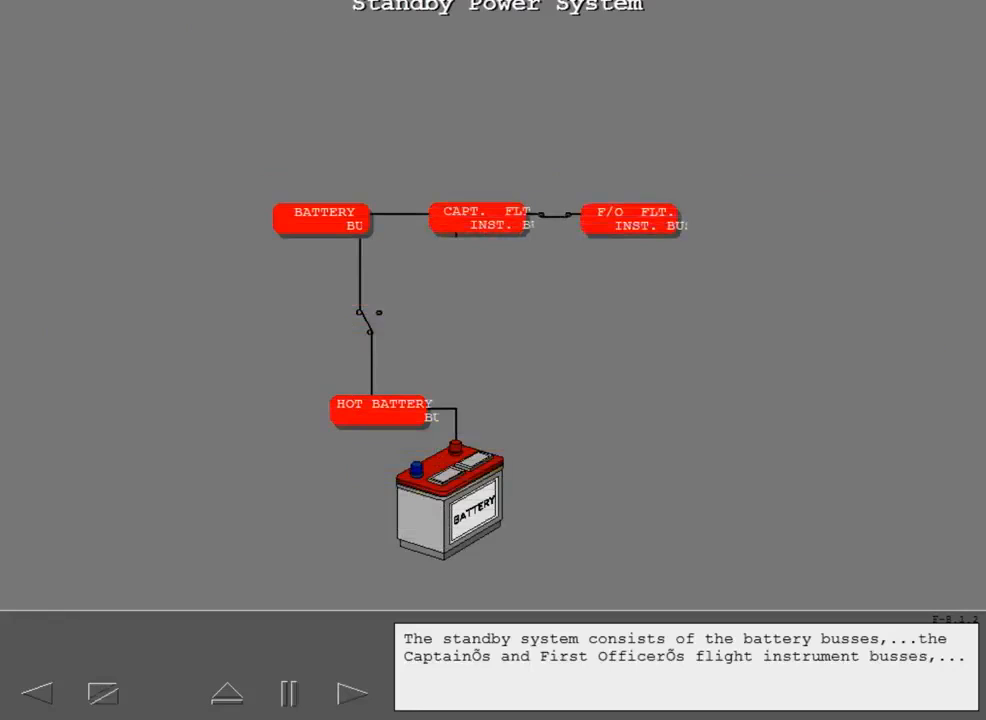
# Follow the standby bus power narration from AC transfer busses and TRUs to the RAT location slide.
pyautogui.click(288, 692)
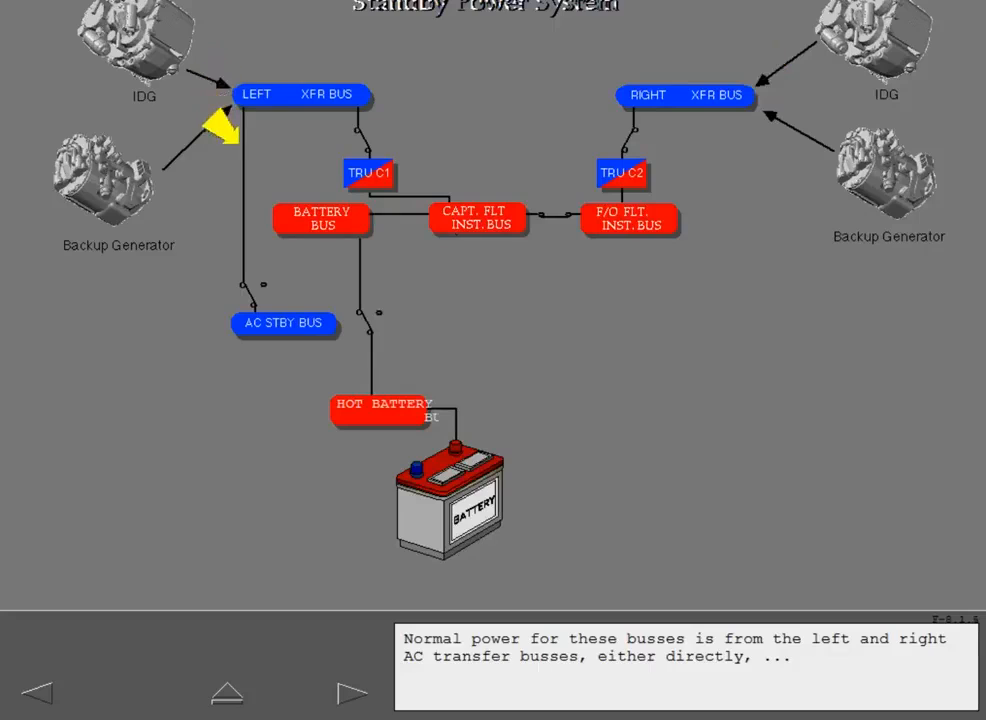
pyautogui.click(288, 692)
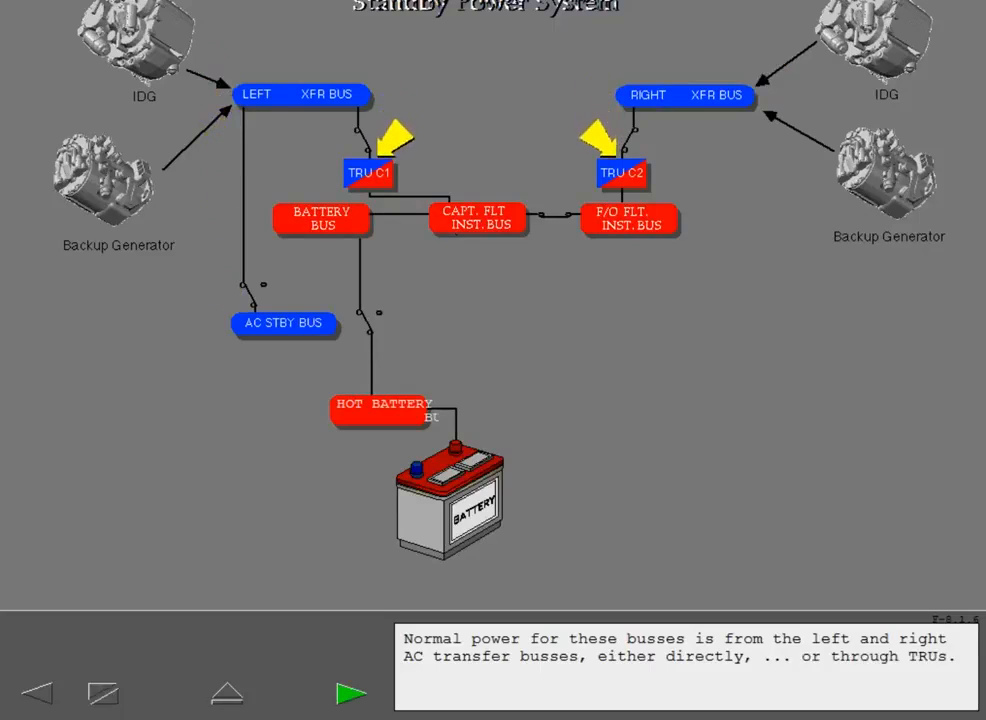
pyautogui.click(352, 692)
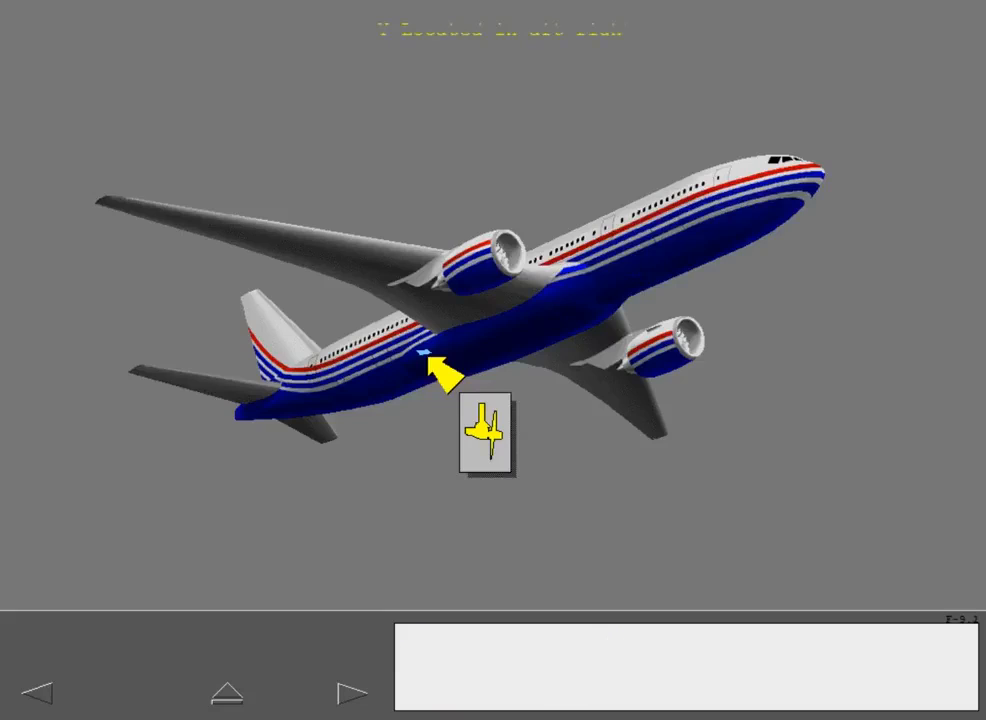
# Continue to the hydraulic panel exercise with the RAM AIR TURBINE switch.
pyautogui.click(352, 692)
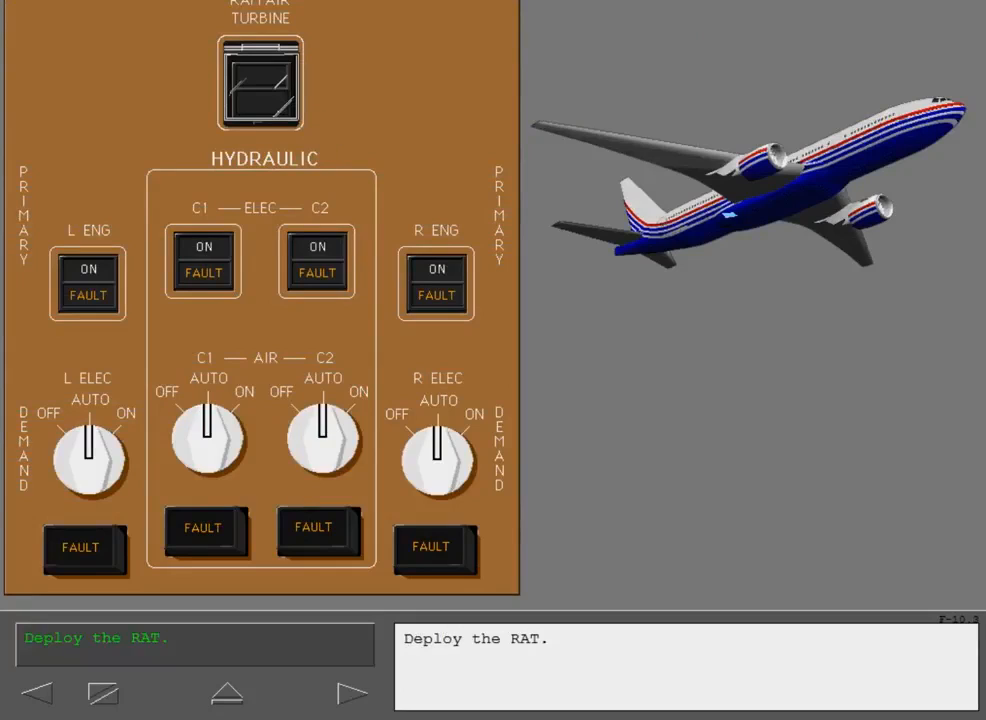
# Deploy the RAM AIR TURBINE and follow the standby power narration to the Power System Review.
pyautogui.click(260, 82)
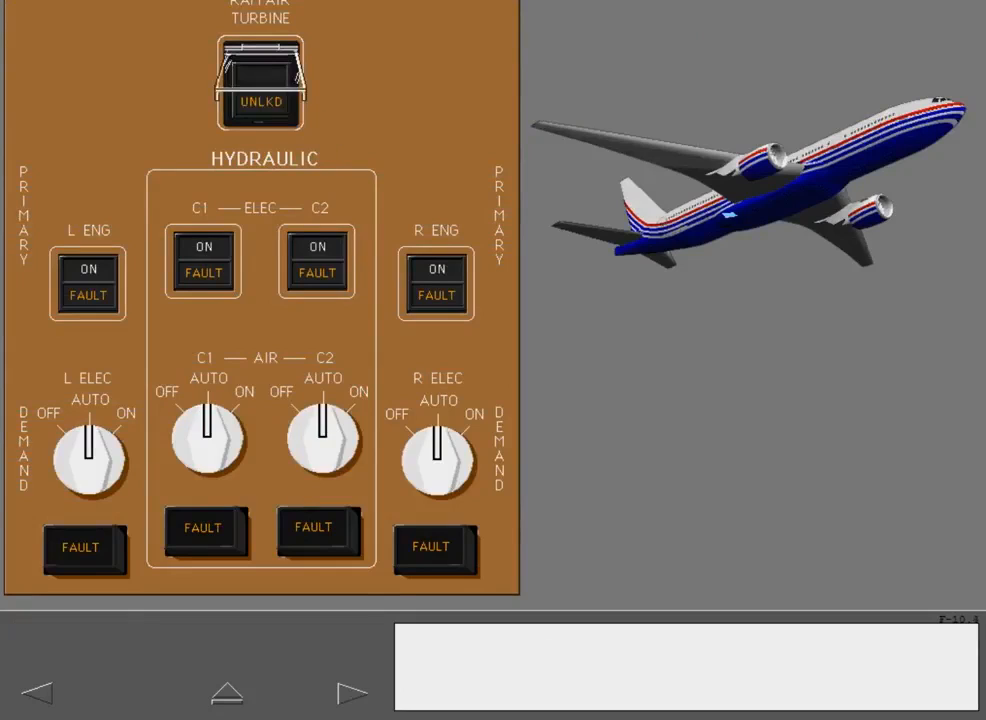
pyautogui.click(260, 84)
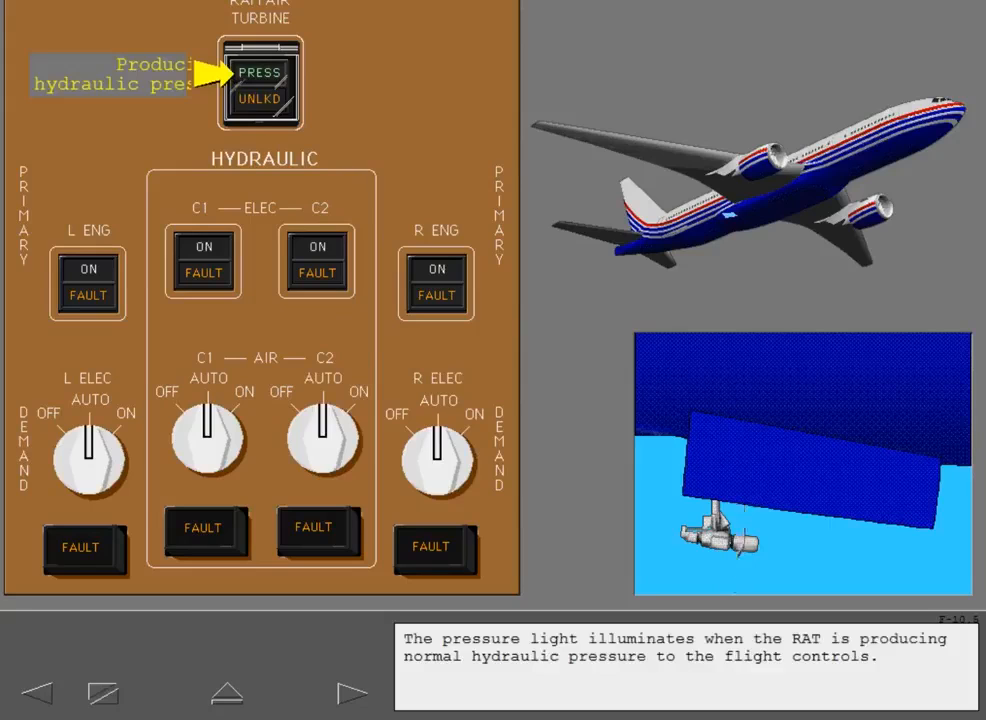
pyautogui.moveTo(352, 692)
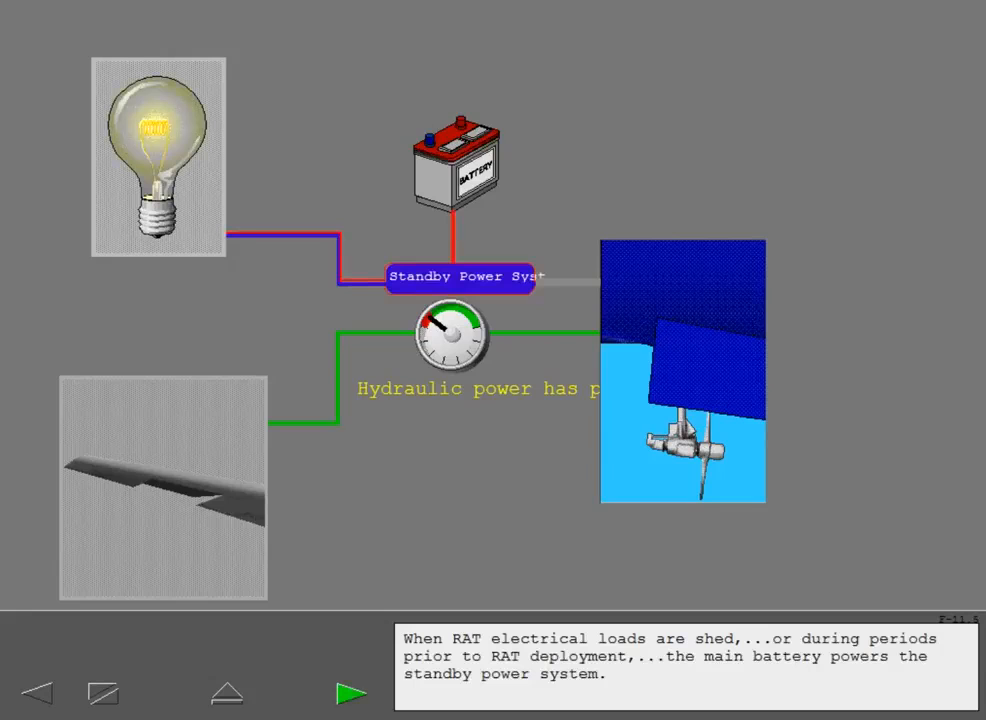
pyautogui.click(352, 692)
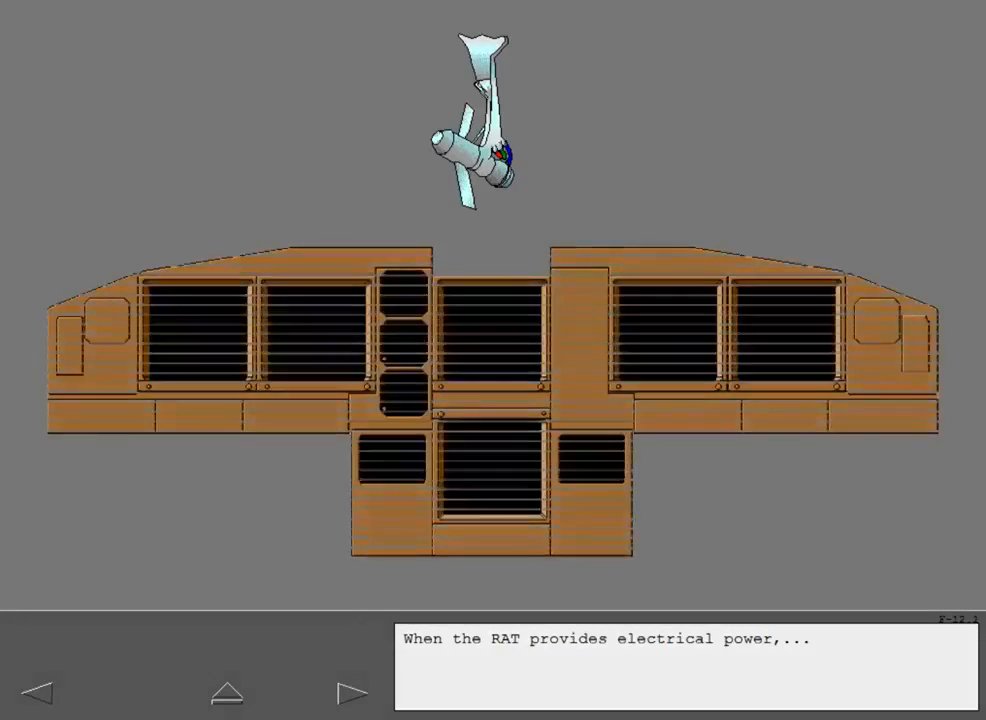
pyautogui.click(352, 692)
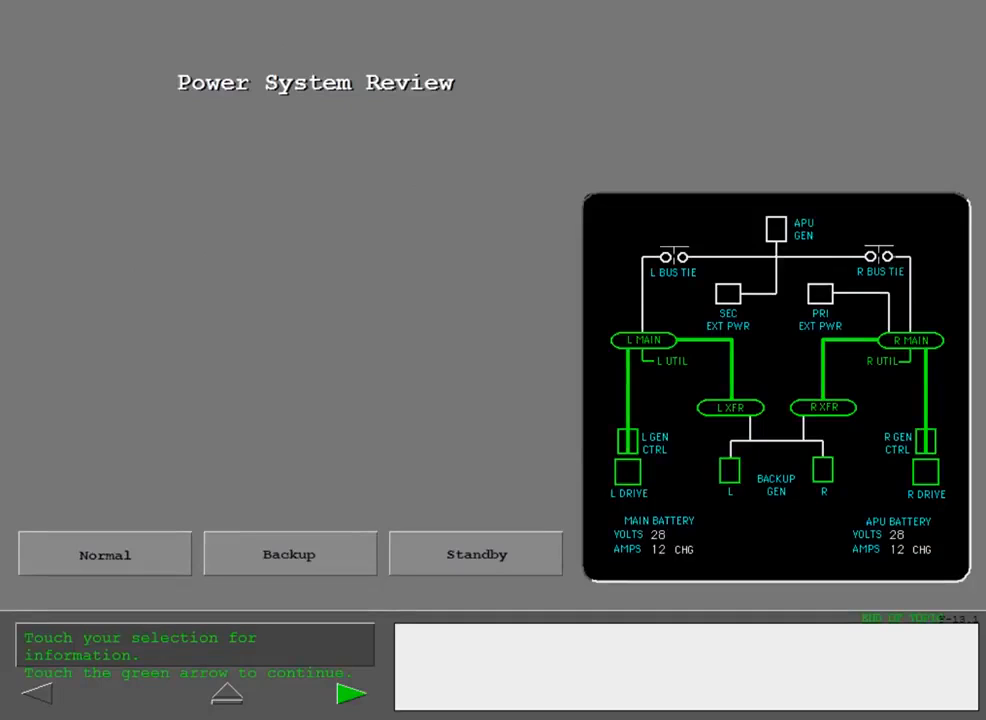
# View the Normal, Backup and Standby review summaries, then start the generator fault exercise.
pyautogui.click(104, 554)
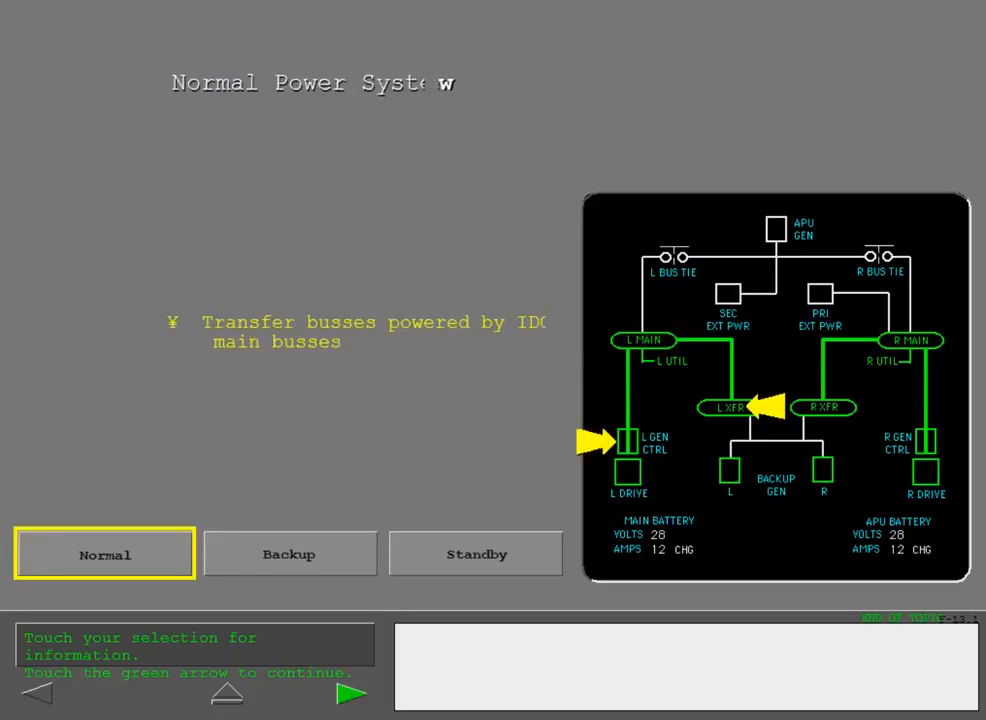
pyautogui.click(288, 554)
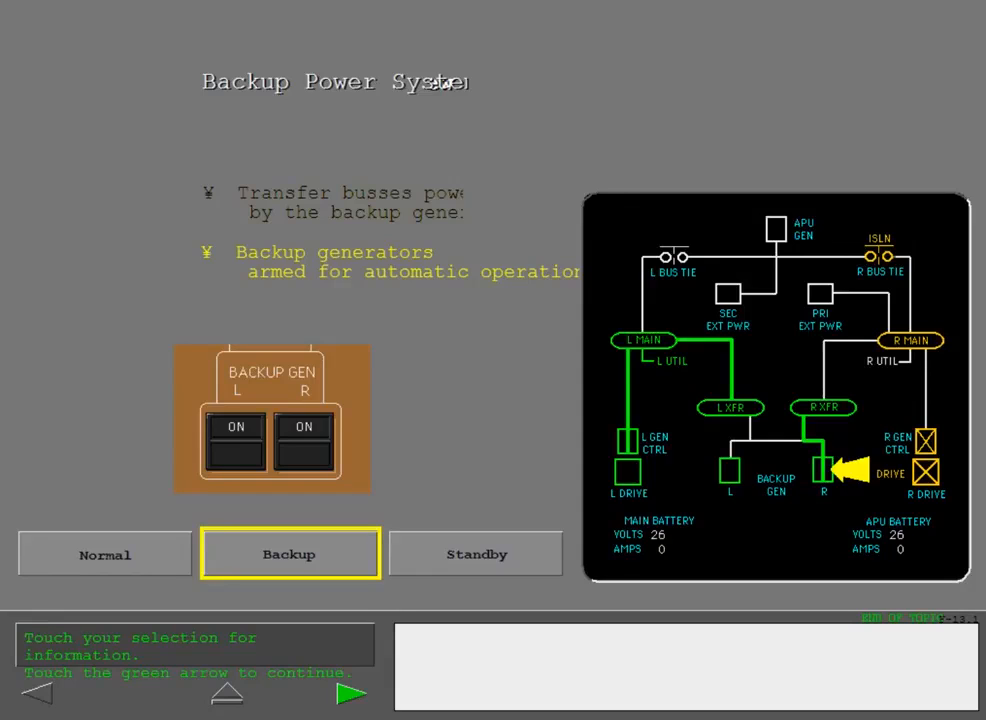
pyautogui.click(476, 554)
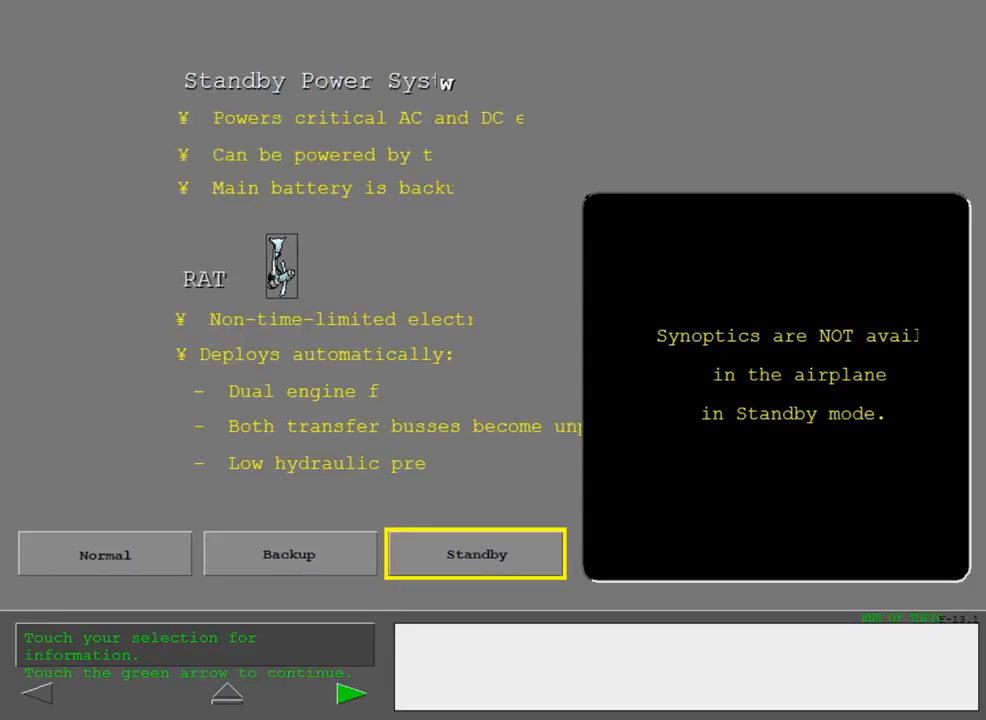
pyautogui.click(350, 692)
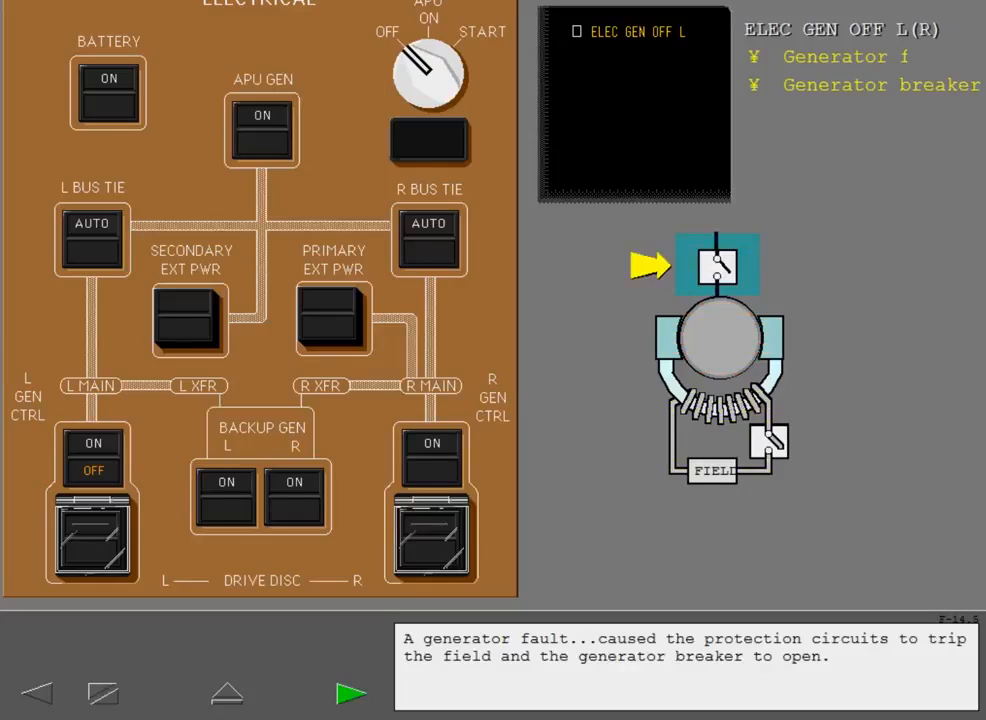
# Cycle the L GEN CTRL switch to reset the left generator after the fault.
pyautogui.click(352, 692)
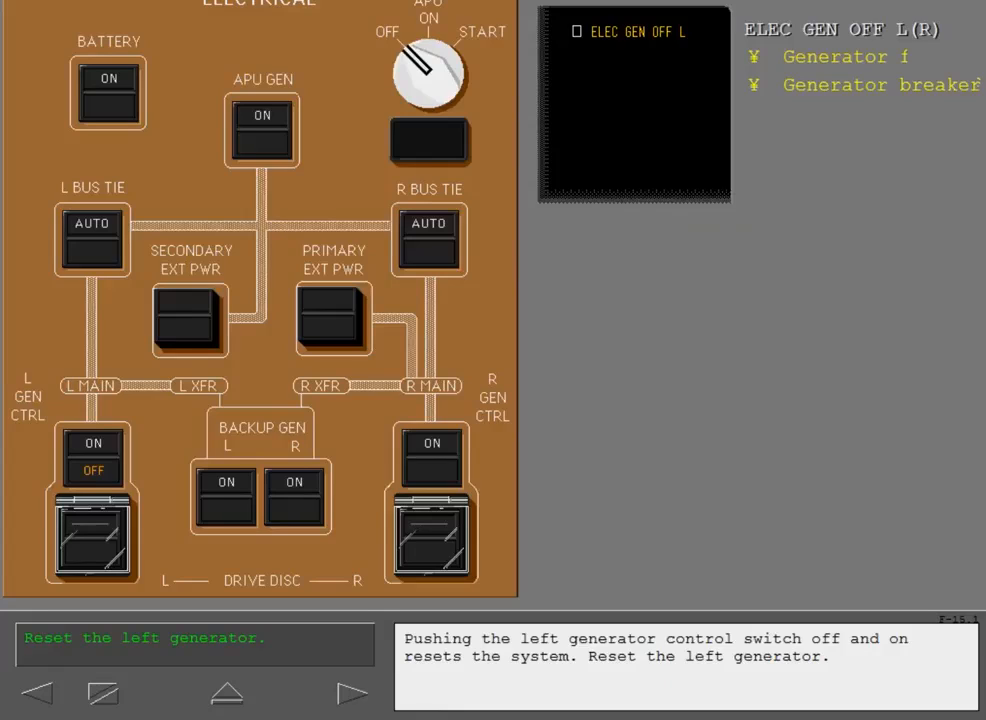
pyautogui.click(92, 456)
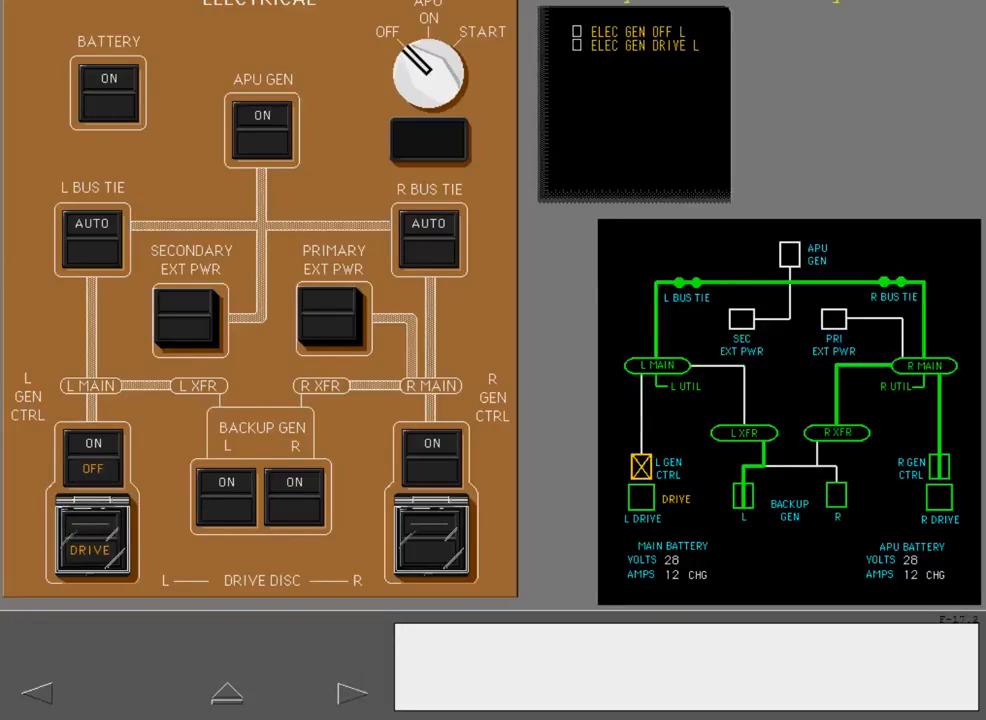
# Advance to the step prompting to start the APU for a second generator.
pyautogui.click(92, 536)
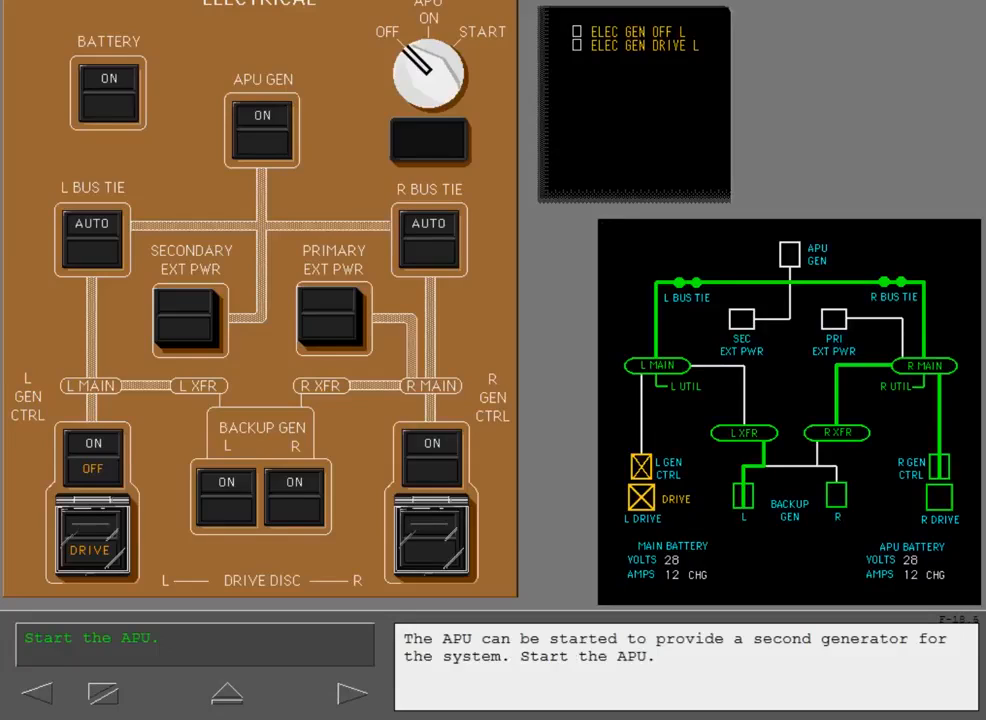
# Turn the APU selector to START so the APU powers the system, then continue.
pyautogui.click(428, 76)
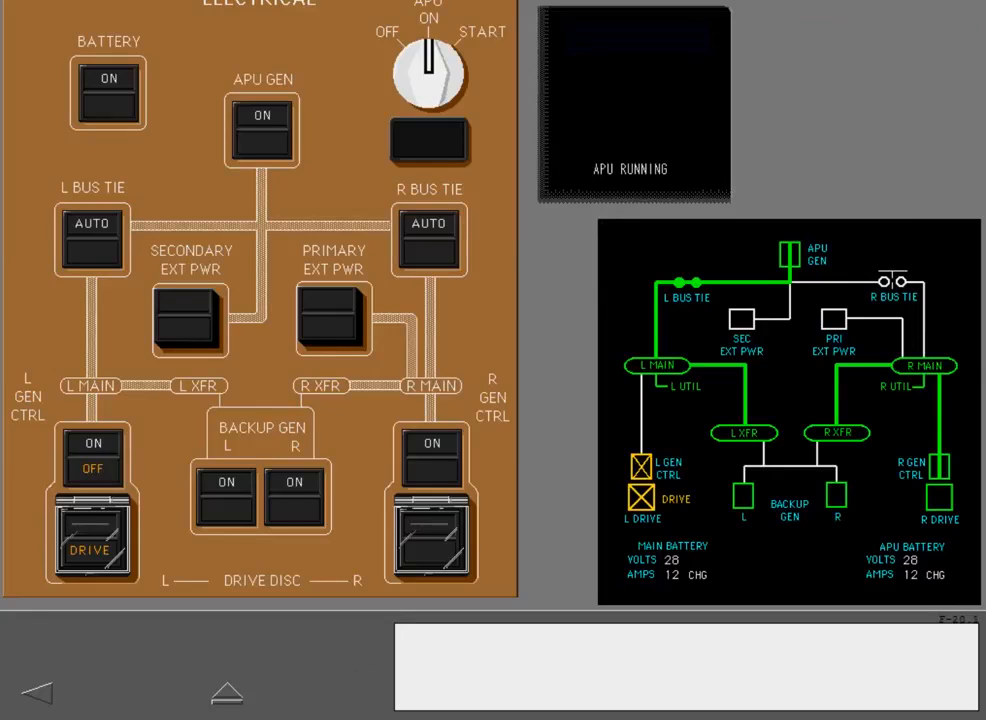
pyautogui.click(428, 456)
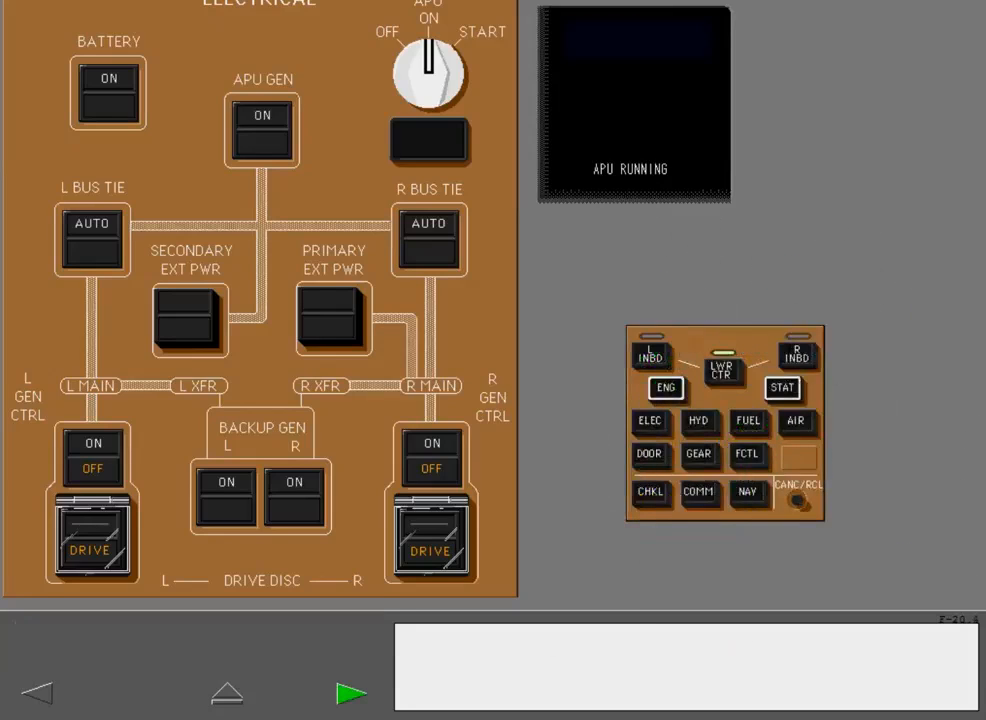
# Trigger the right AC bus fault and cancel its EICAS alerts with CANC/RCL, then continue.
pyautogui.click(650, 420)
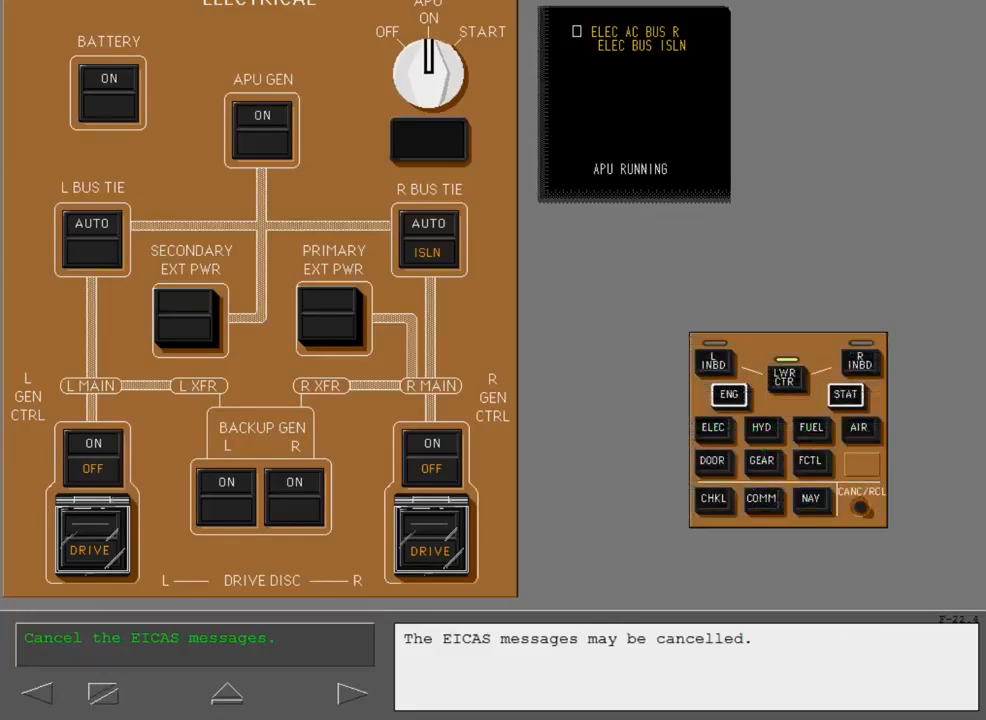
pyautogui.click(860, 500)
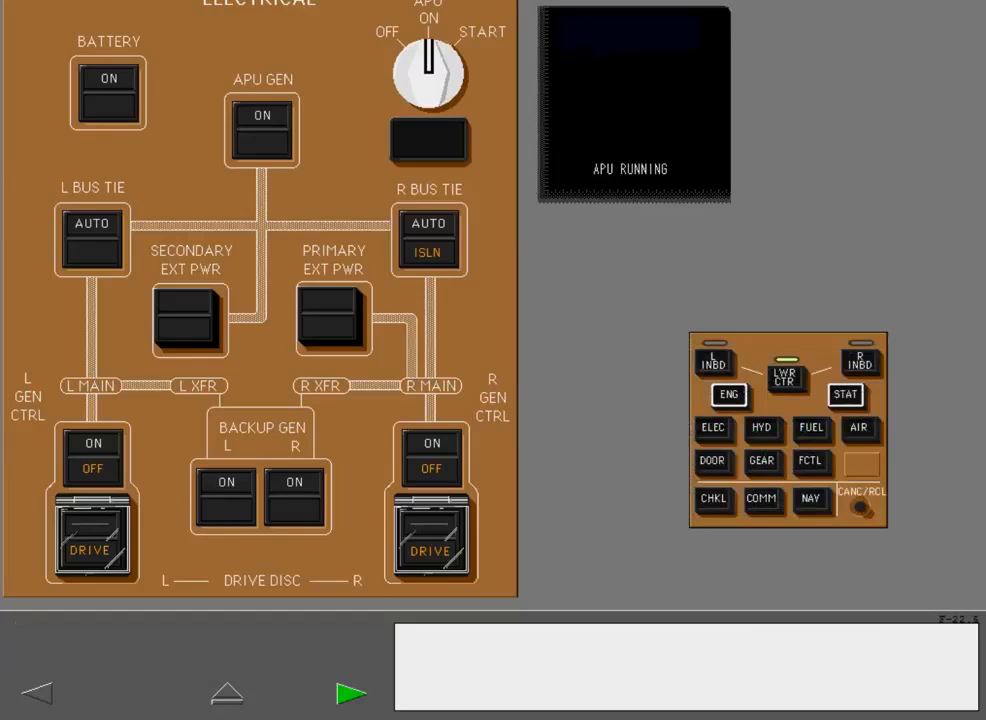
pyautogui.click(712, 428)
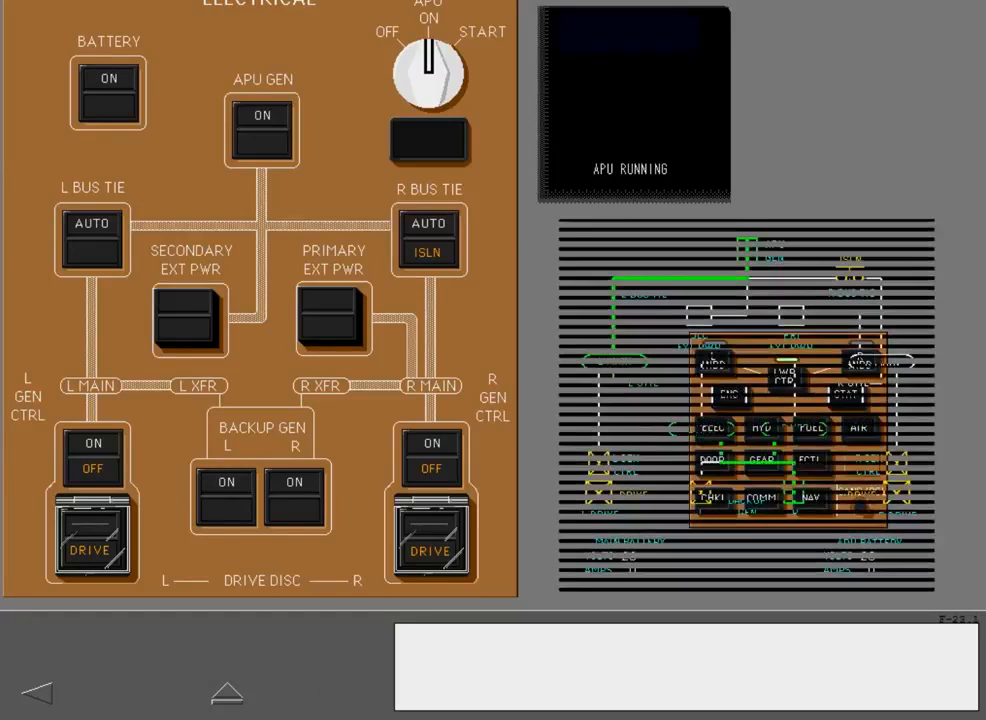
# Reset the left backup generator by cycling its BACKUP GEN switch off and on.
pyautogui.click(224, 482)
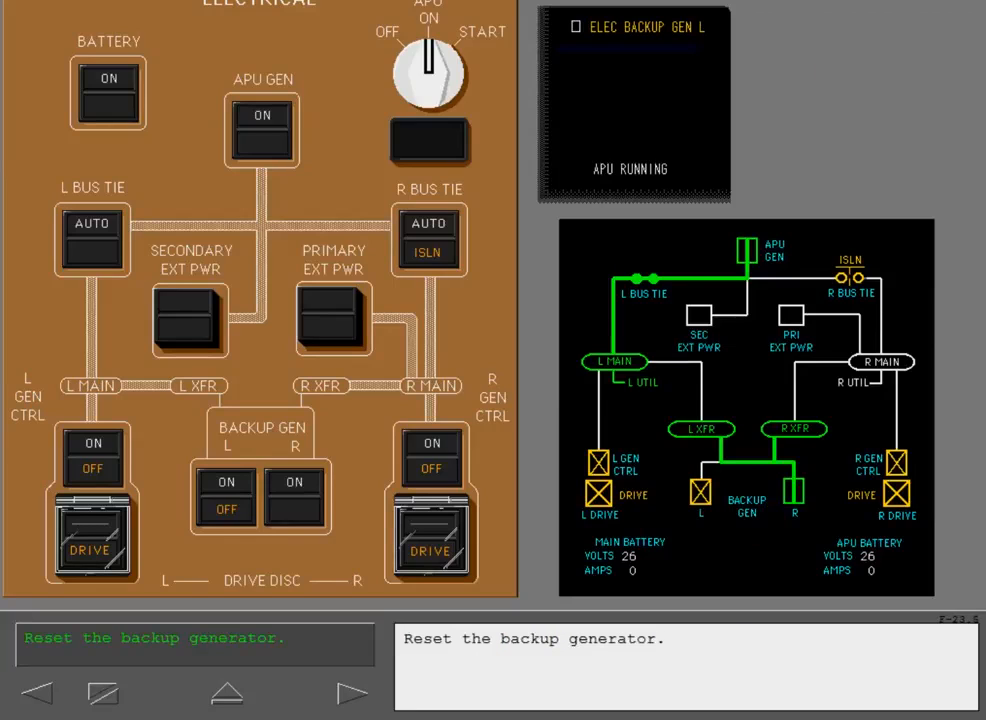
pyautogui.click(224, 480)
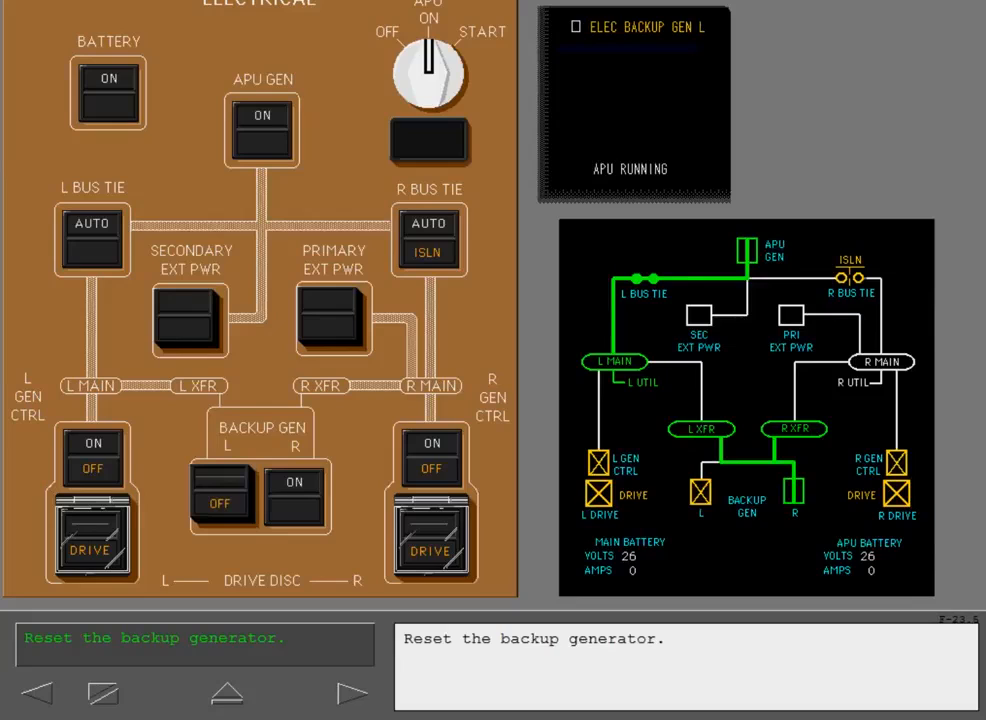
pyautogui.click(220, 504)
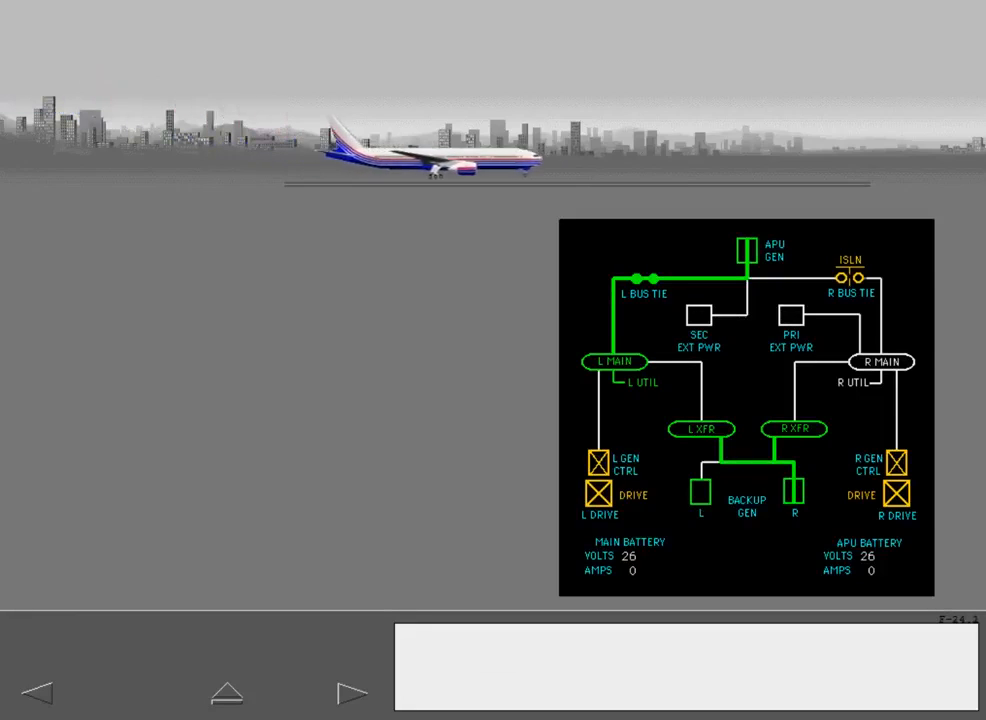
# Advance from the aircraft exterior slide to the EICAS advisory messages slide.
pyautogui.click(352, 692)
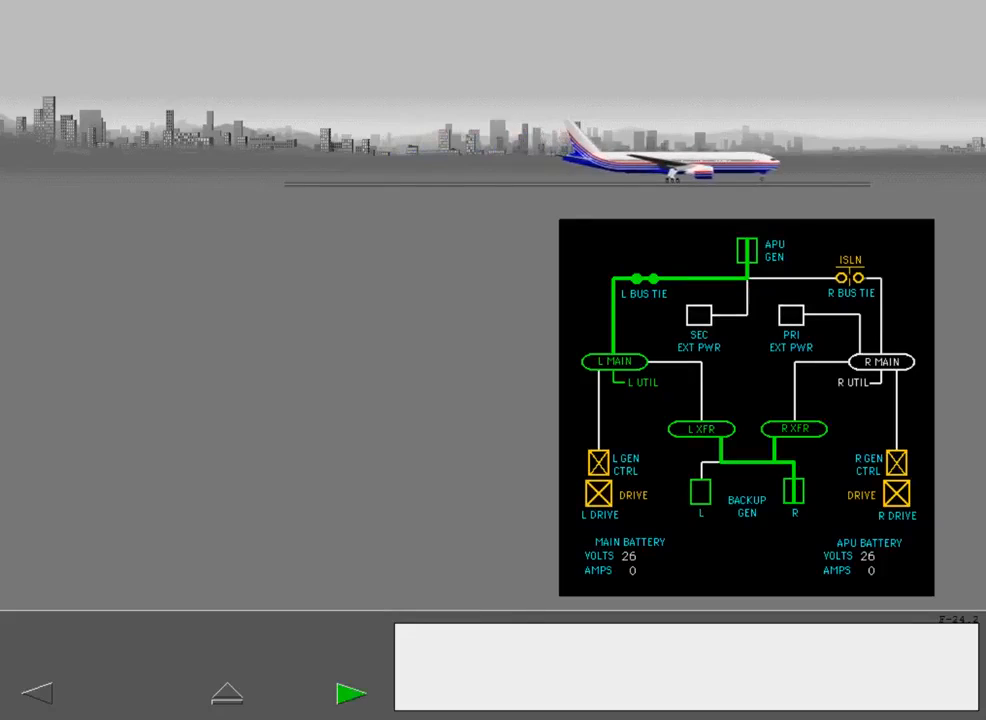
pyautogui.click(352, 692)
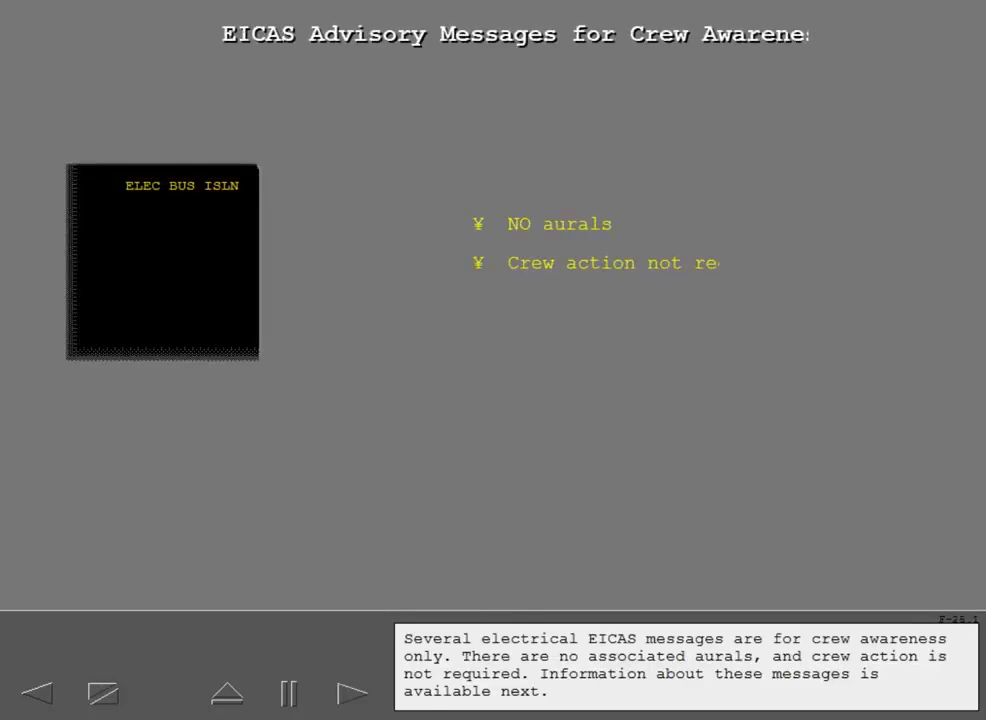